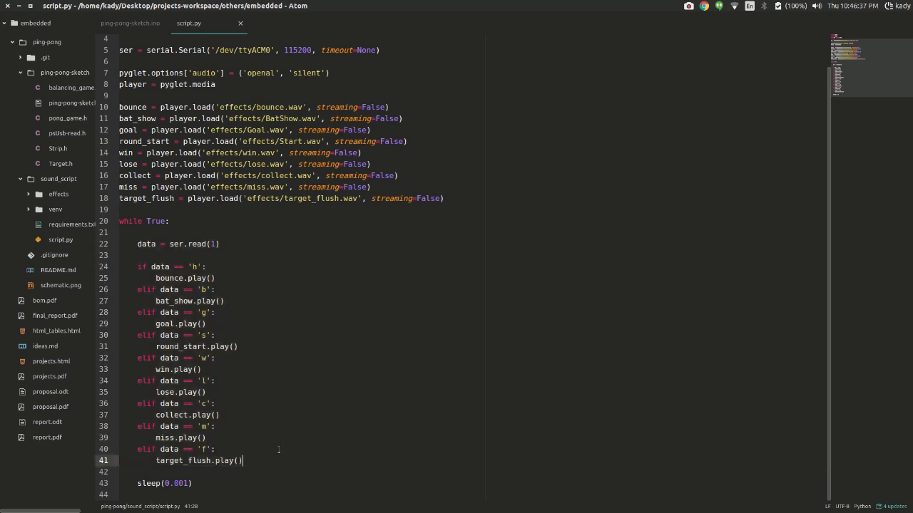
mouse_move(234, 336)
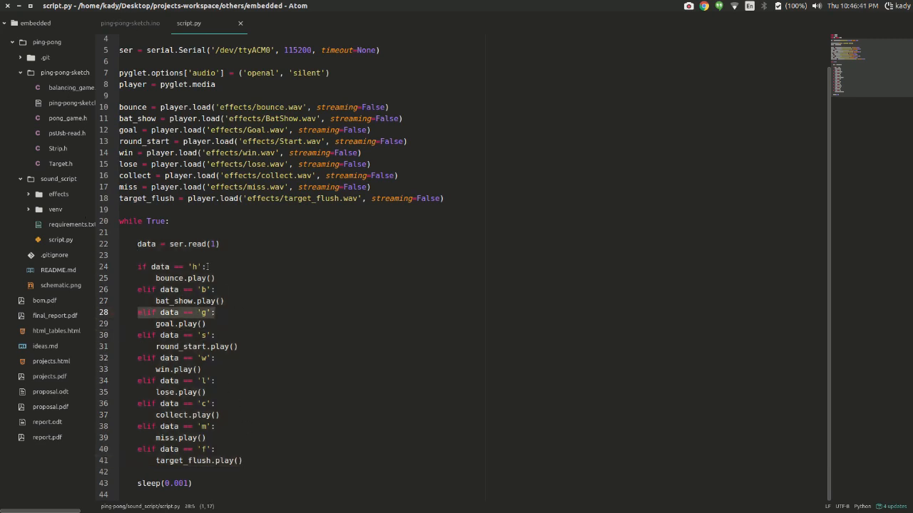
Open pong_game.h and scroll down to the updateBall() function
left_click(271, 22)
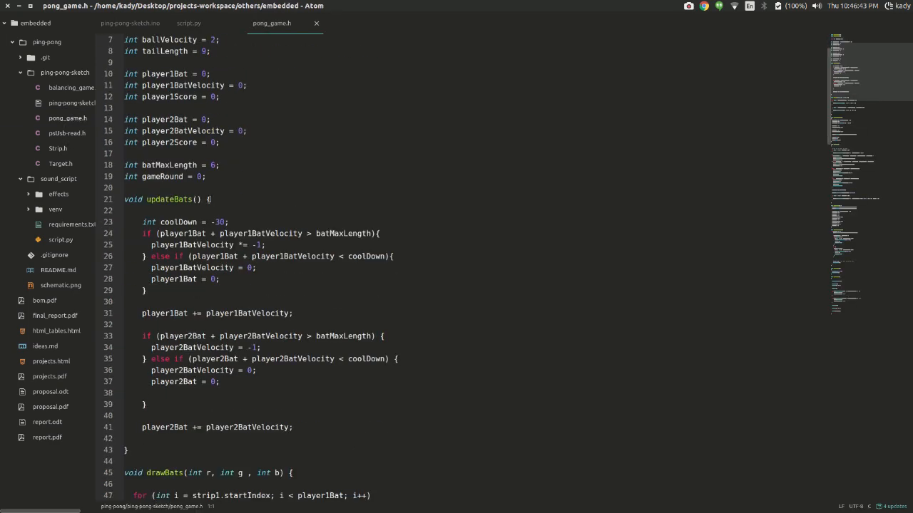
scroll("down", 3)
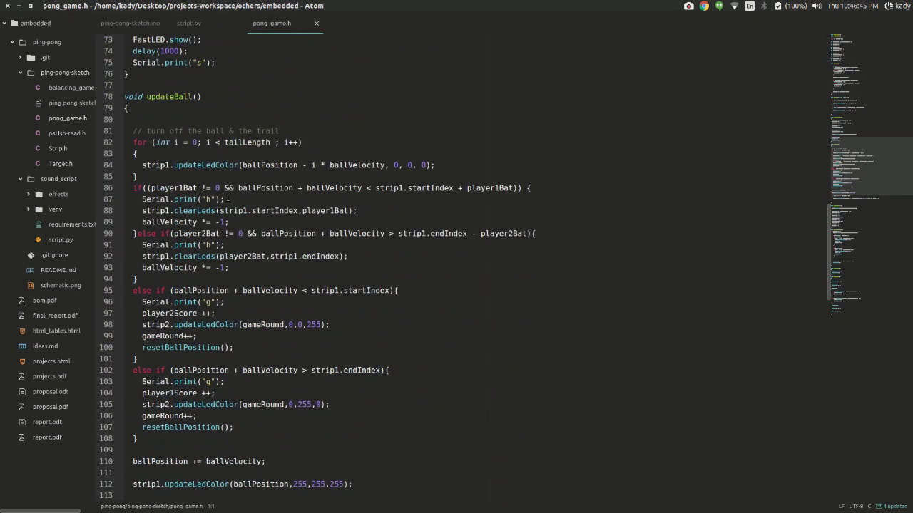